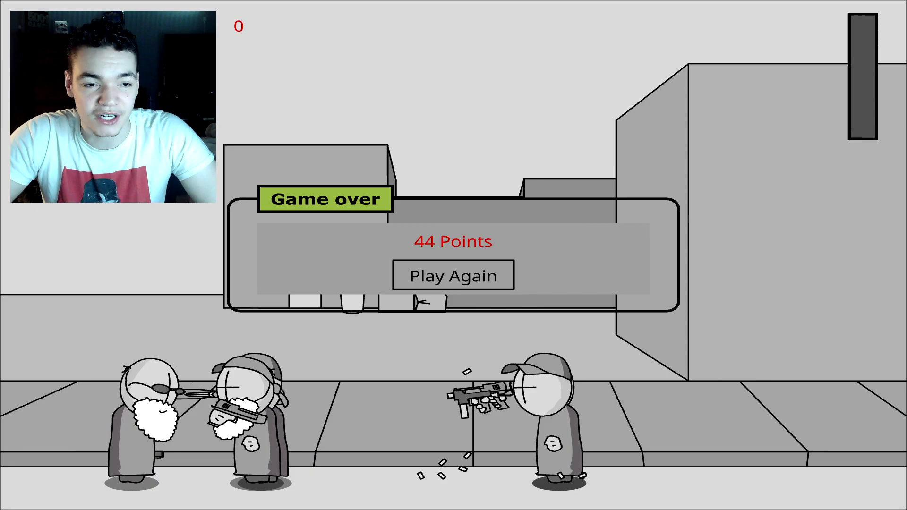
- Play Again after the 44-point loss and fight until death at 6 kills, 38% accuracy
left_click(453, 275)
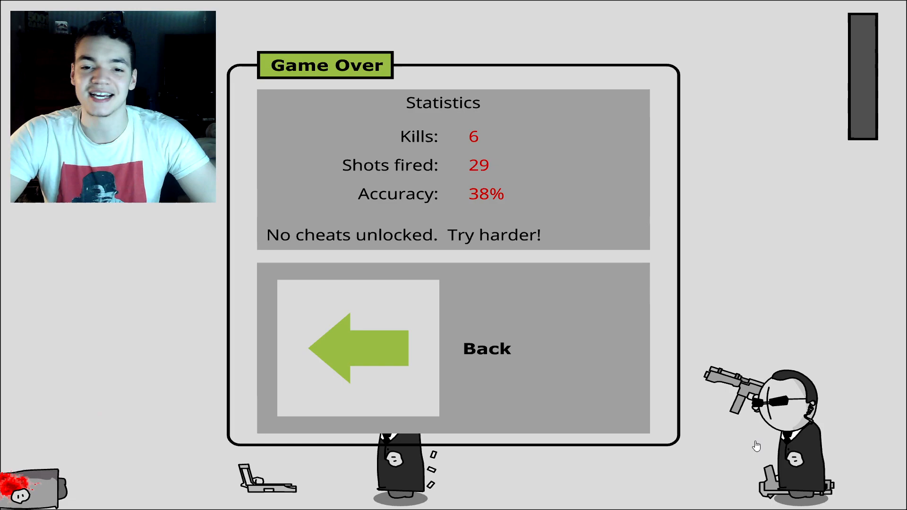
- Leave the statistics twice to replay, finishing with 5 kills, 40 shots, 60% accuracy
left_click(356, 347)
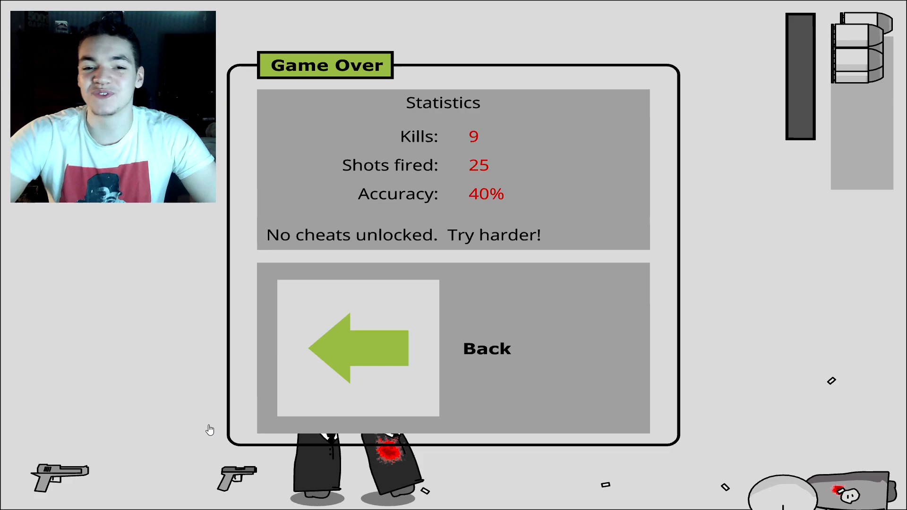
left_click(357, 348)
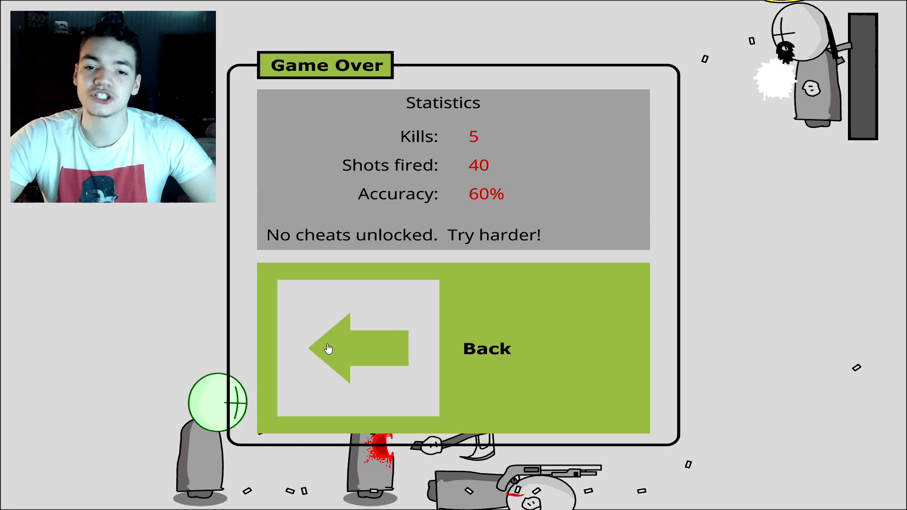
- Back out of the 60% accuracy statistics and play a round scoring 117 points
left_click(347, 347)
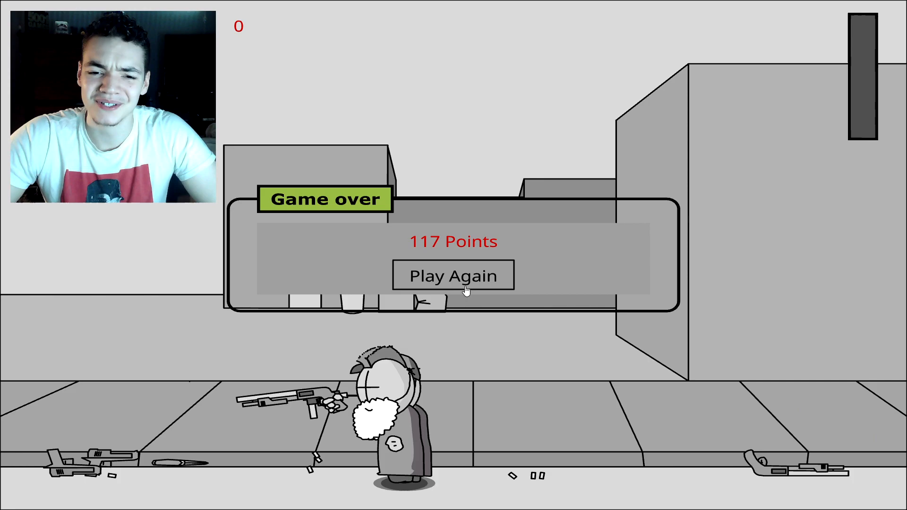
- Play Again after the 117-point round, then enter Experiment mode from the menu
left_click(453, 275)
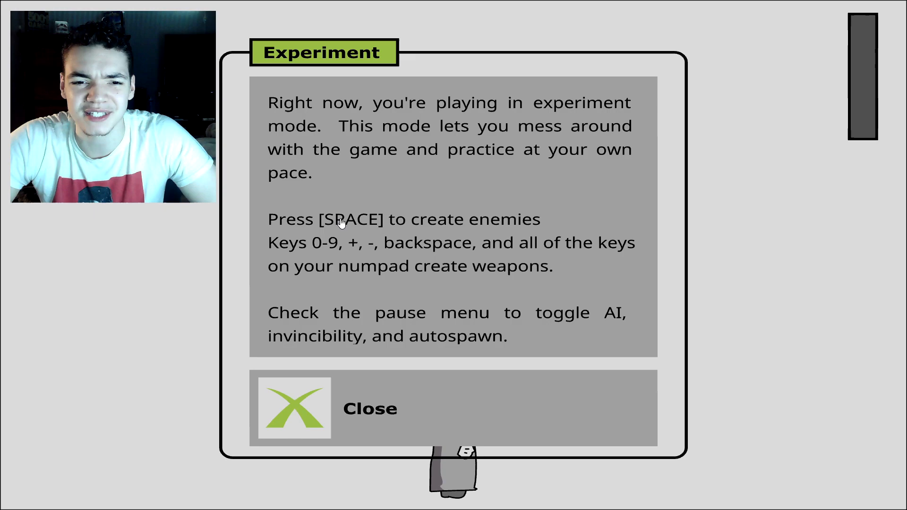
- Close the Experiment info dialog and fight spawned enemies until the 76-point game over
left_click(292, 408)
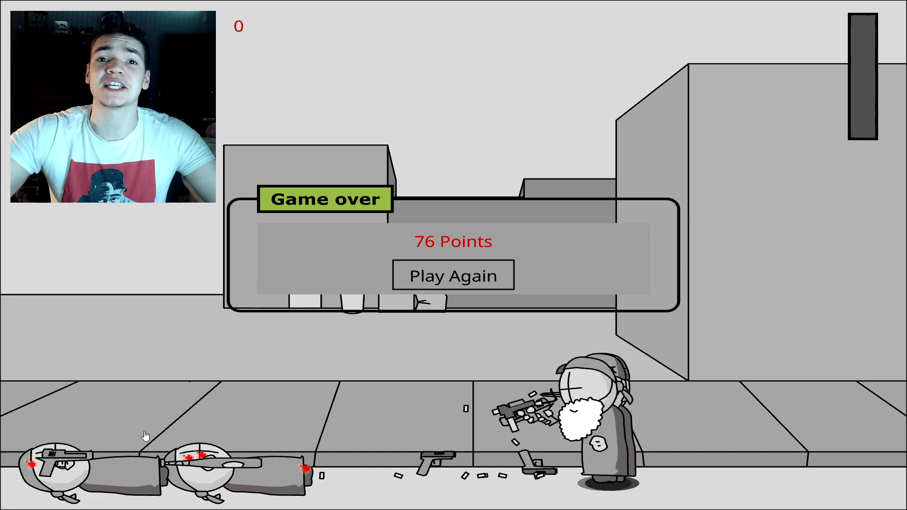
- Quit the 76-point round through the pause menu to the main menu
left_click(453, 275)
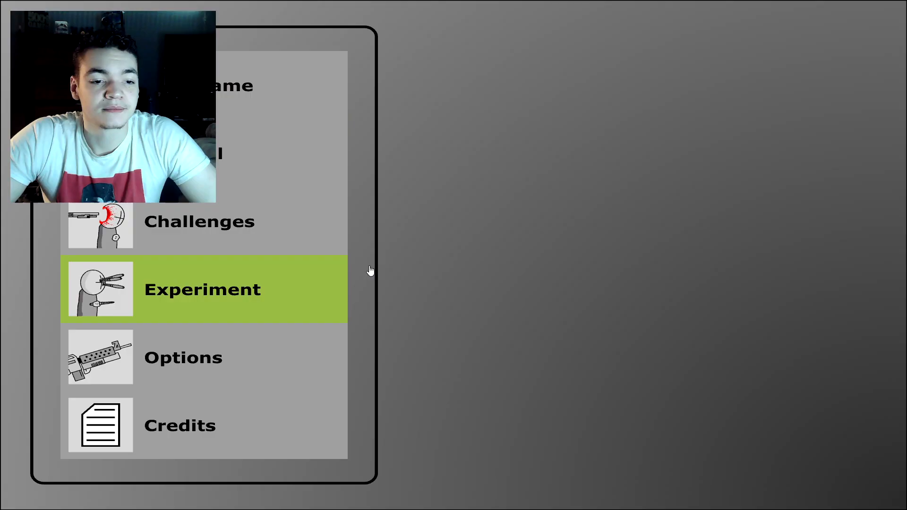
mouse_move(376, 178)
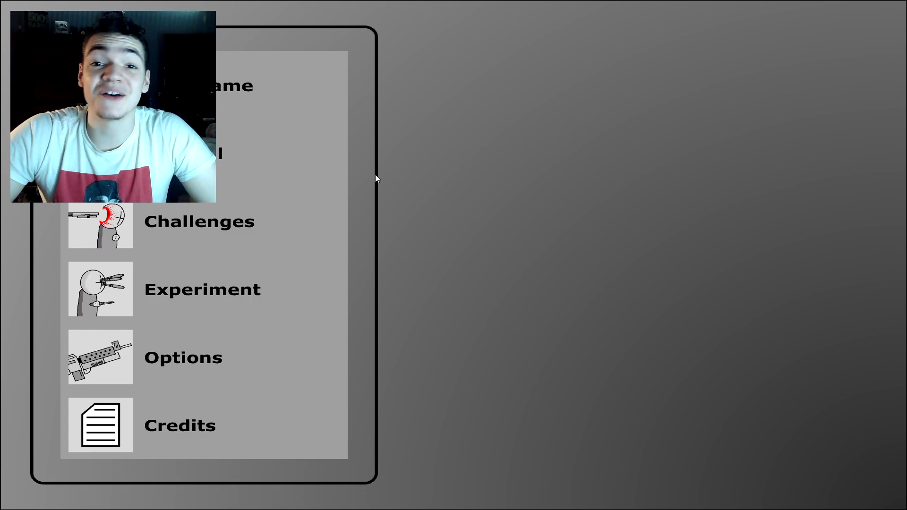